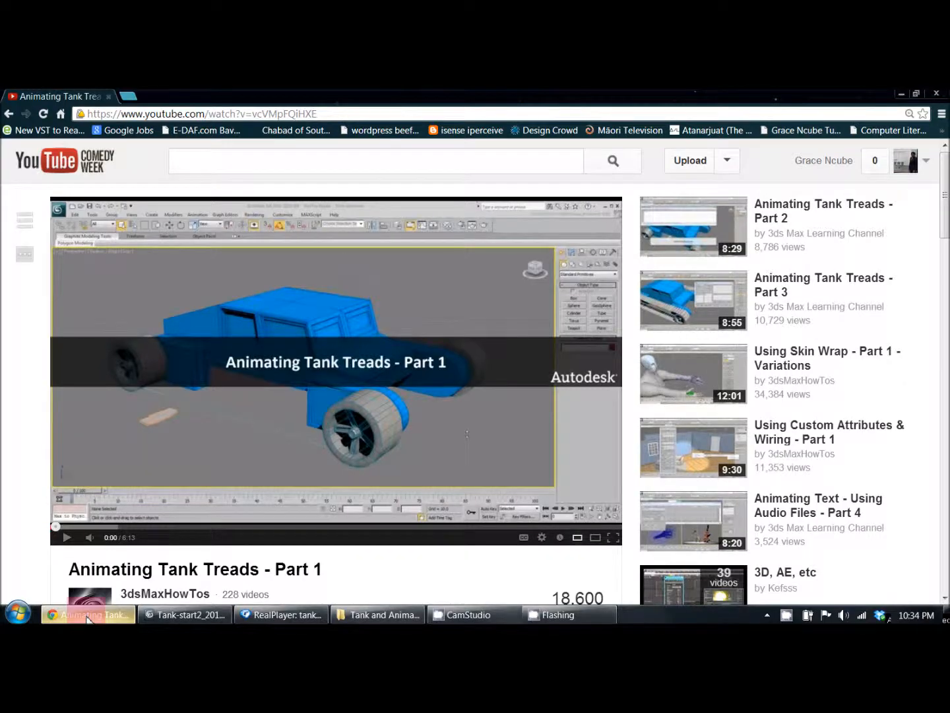
Switch from the YouTube tread tutorial to the tank scene in 3ds Max.
{"action": "left_click", "coordinate": [184, 615]}
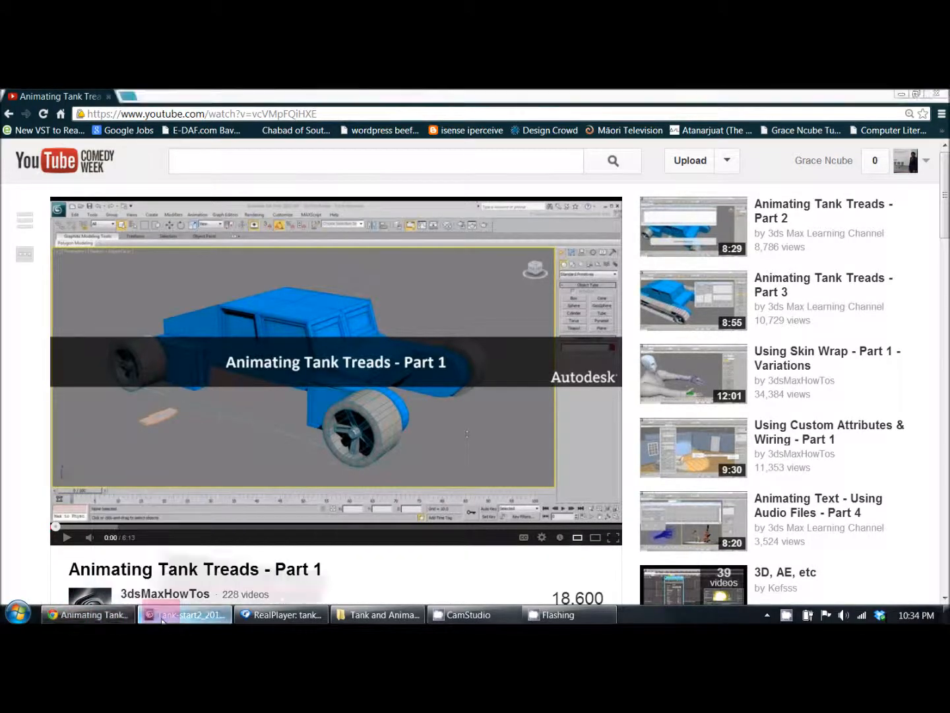
{"action": "left_click", "coordinate": [185, 614]}
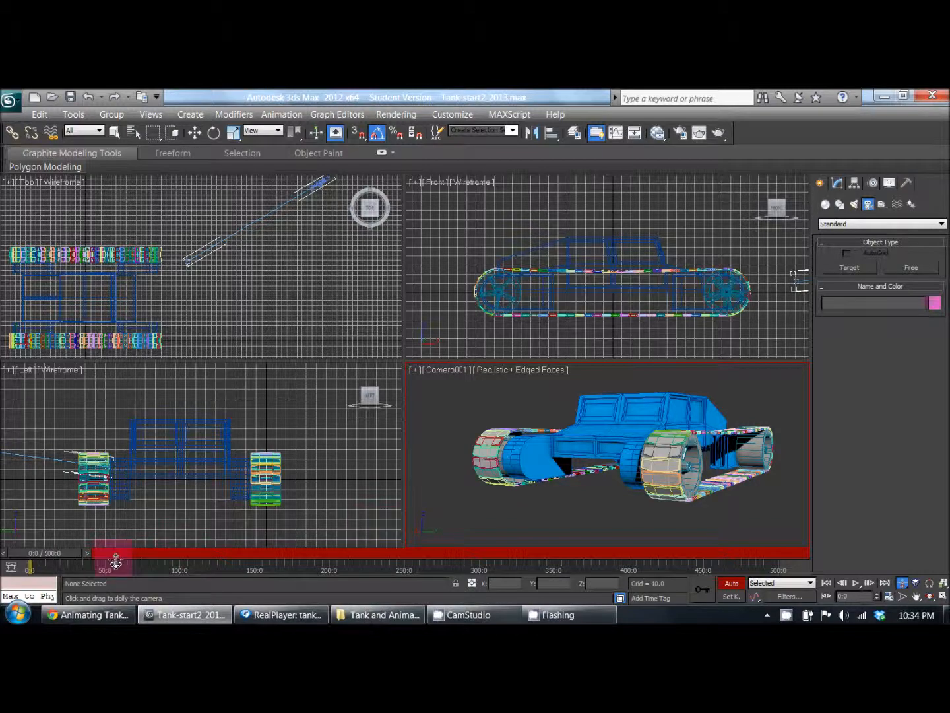
Return to the Animating Tank Treads - Part 1 video in Chrome.
{"action": "left_click", "coordinate": [87, 614]}
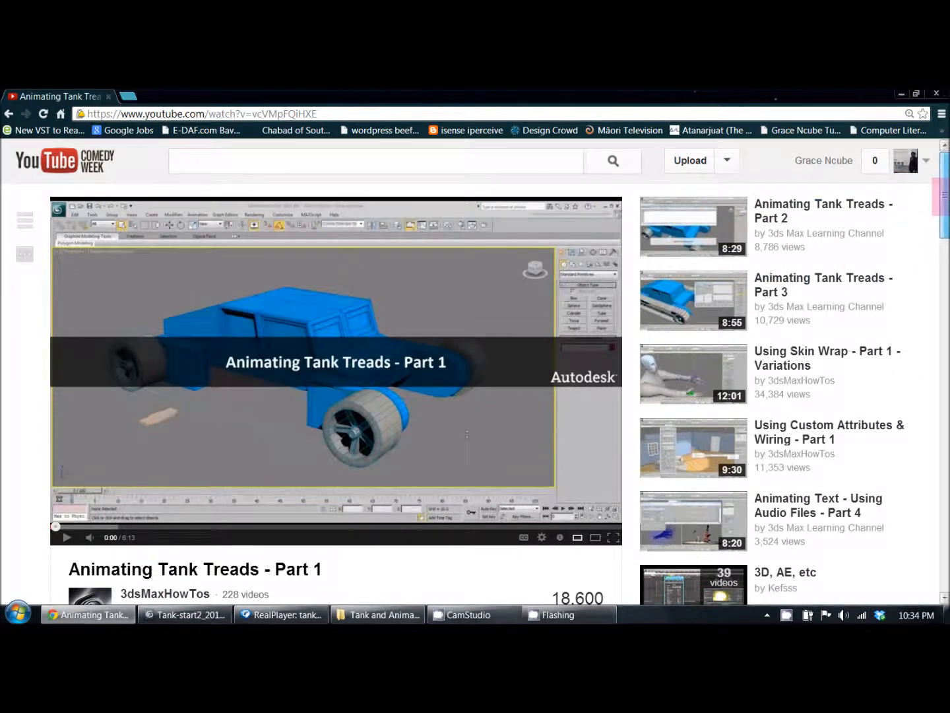
{"action": "scroll", "scroll_direction": "down", "scroll_amount": 3}
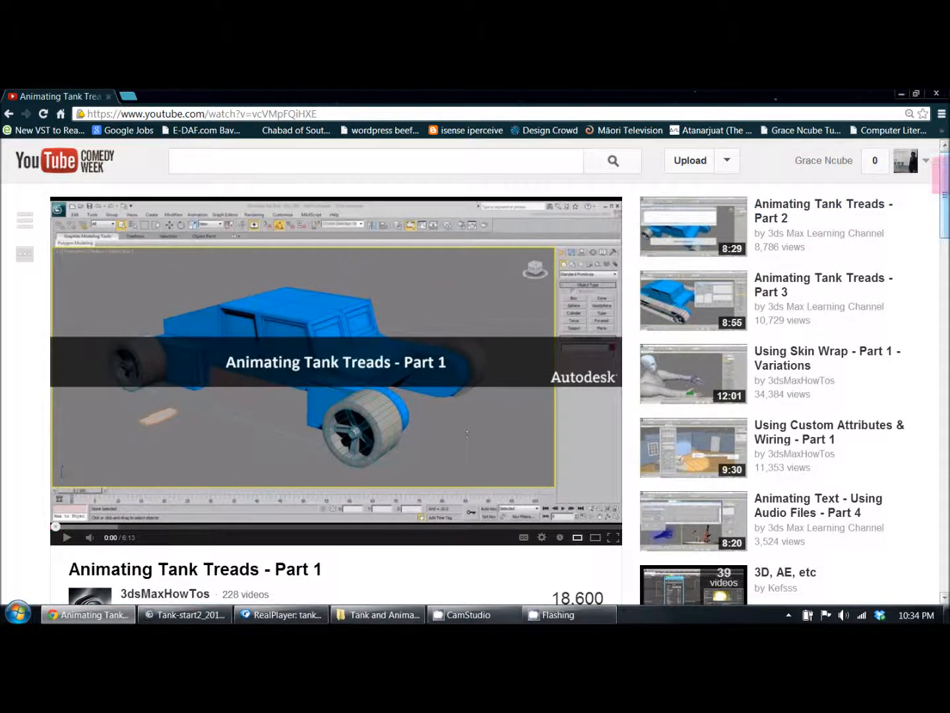
{"action": "scroll", "scroll_direction": "down", "scroll_amount": 3}
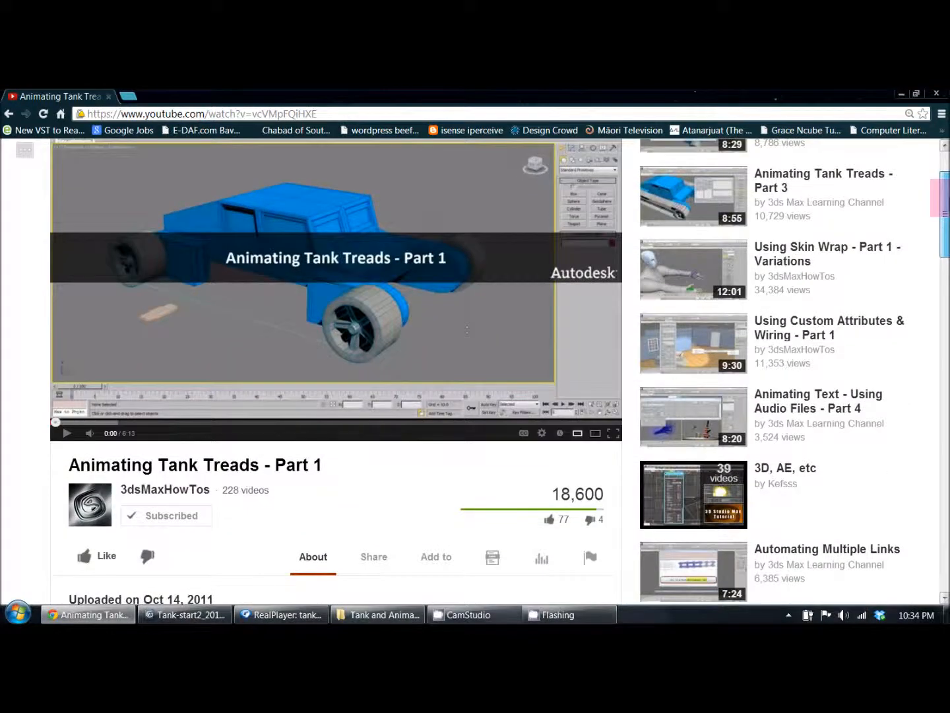
{"action": "scroll", "scroll_direction": "down", "scroll_amount": 3}
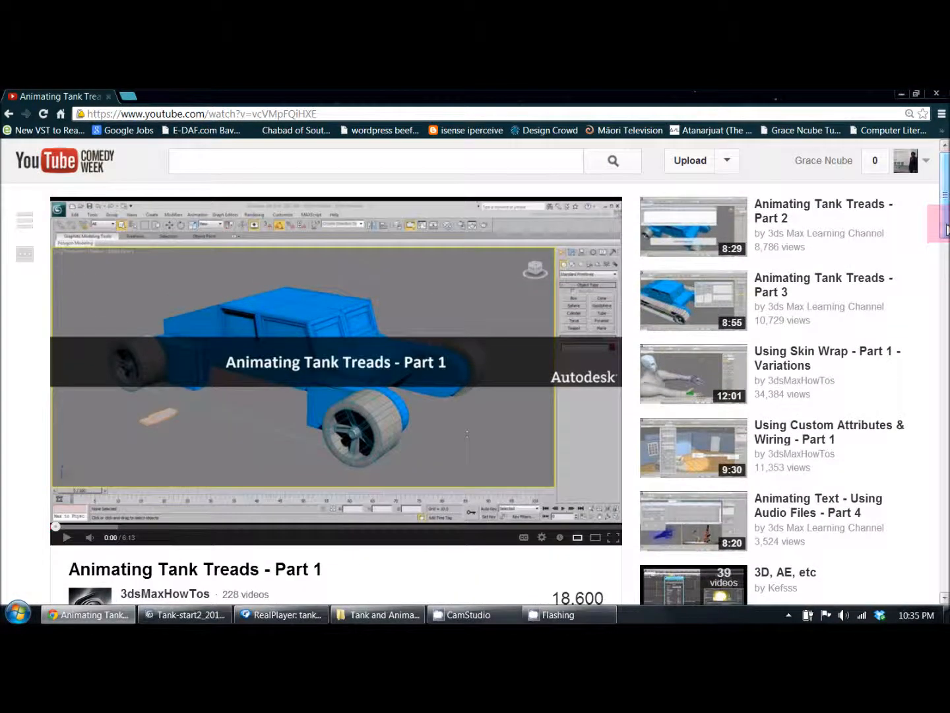
{"action": "mouse_move", "coordinate": [754, 301]}
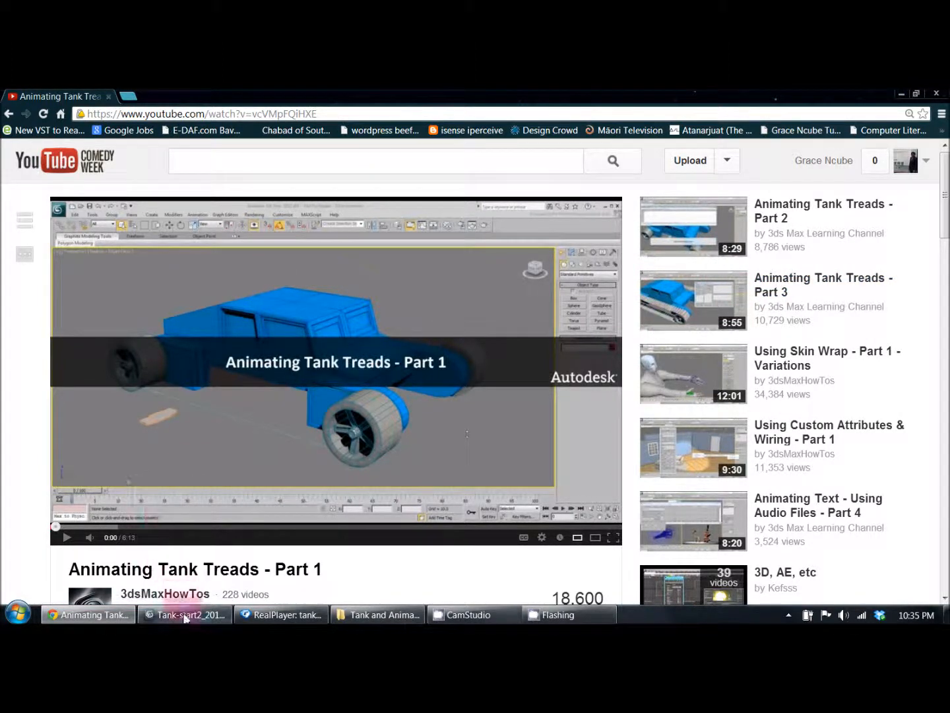
Show the Tank and Animated Treads folder with the MakeTreads script and scene files.
{"action": "left_click", "coordinate": [184, 615]}
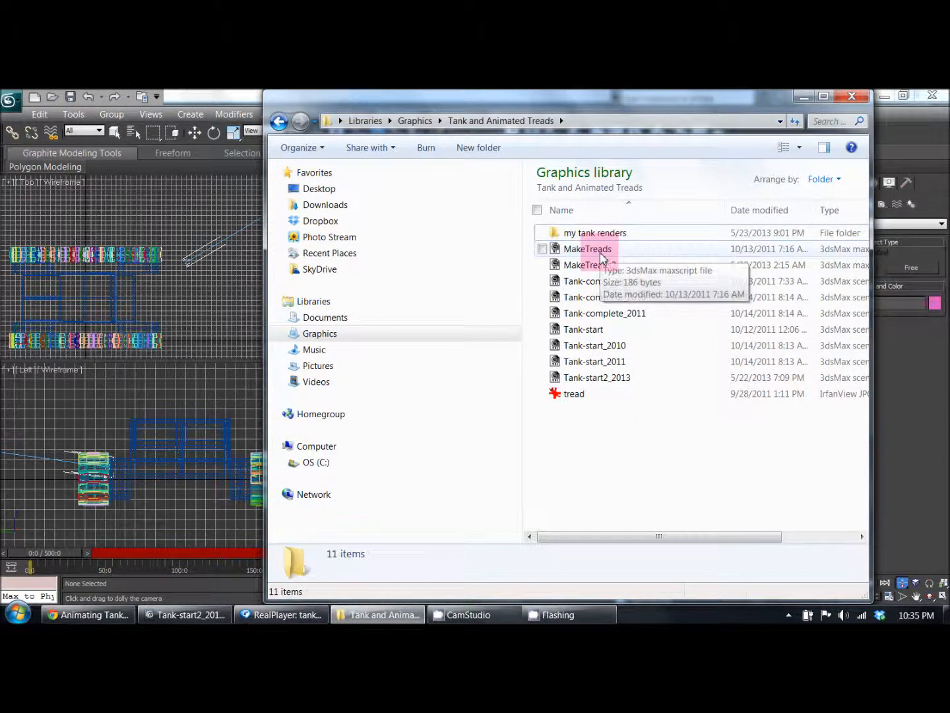
{"action": "mouse_move", "coordinate": [650, 281]}
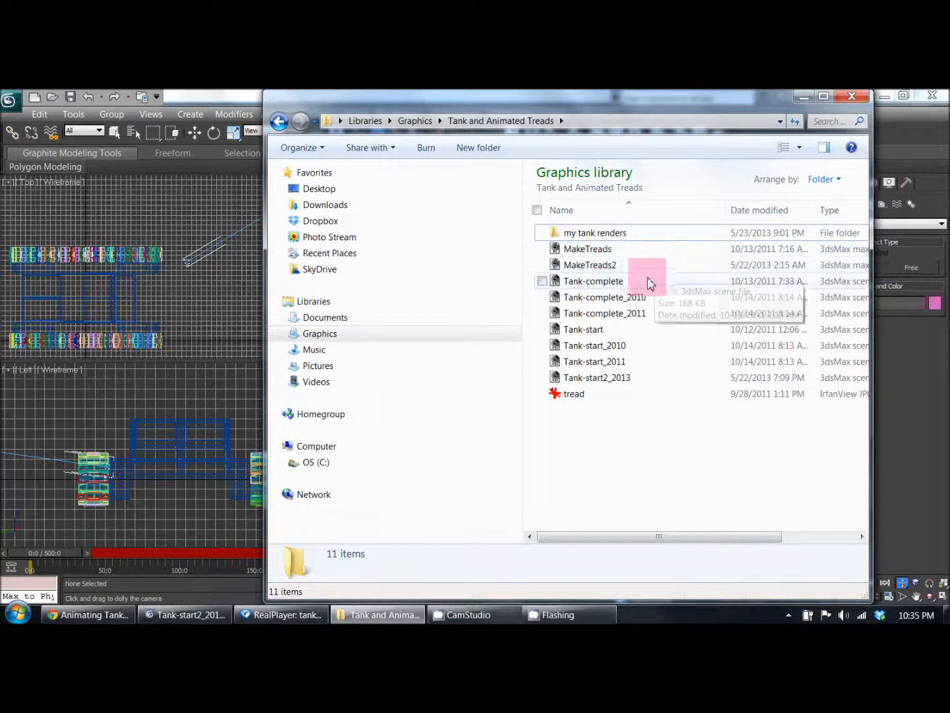
{"action": "mouse_move", "coordinate": [625, 287]}
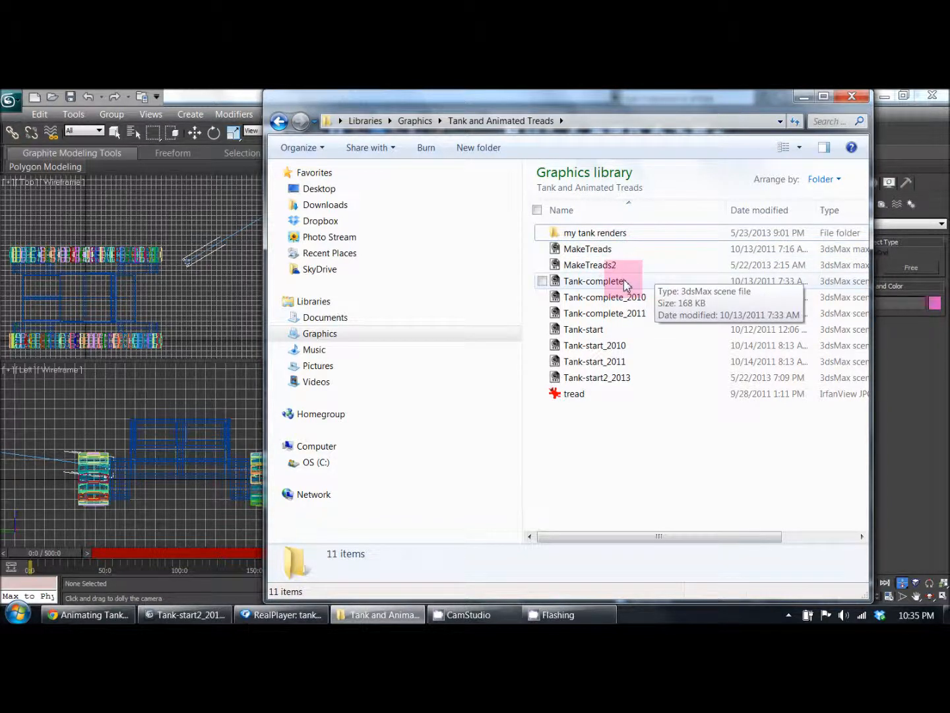
{"action": "mouse_move", "coordinate": [627, 297]}
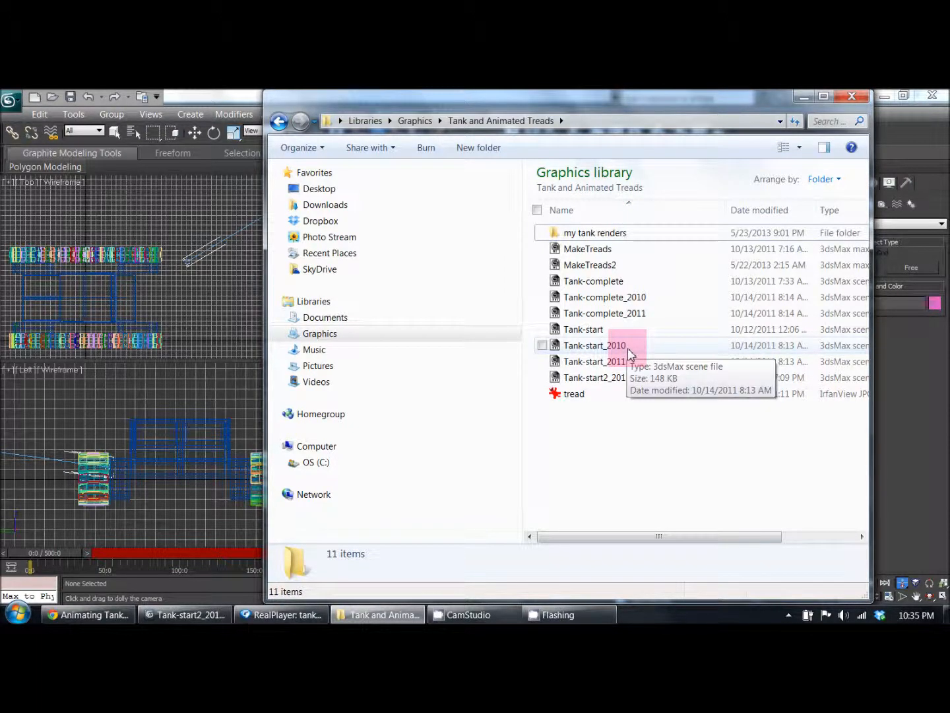
{"action": "mouse_move", "coordinate": [624, 367]}
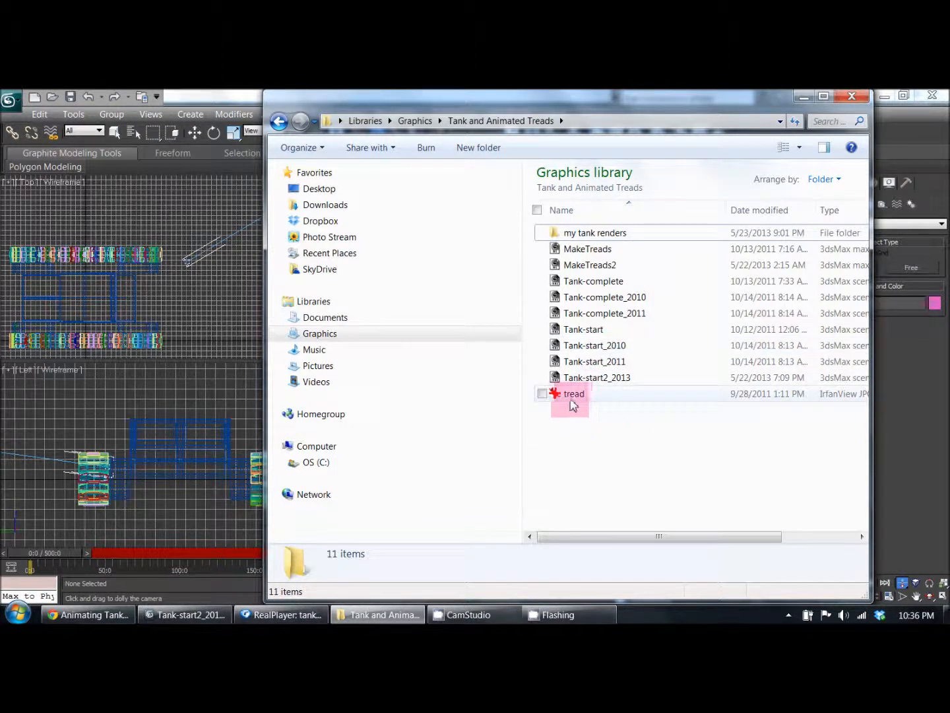
{"action": "mouse_move", "coordinate": [573, 396]}
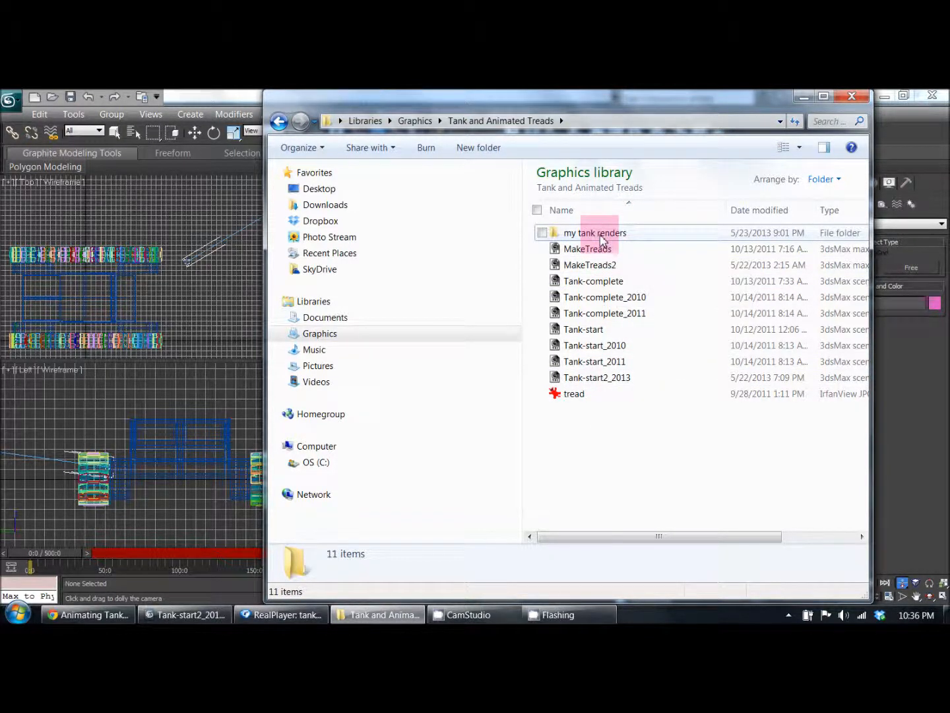
Open the 'my tank renders' subfolder holding the three AVI tank videos.
{"action": "double_click", "coordinate": [594, 233]}
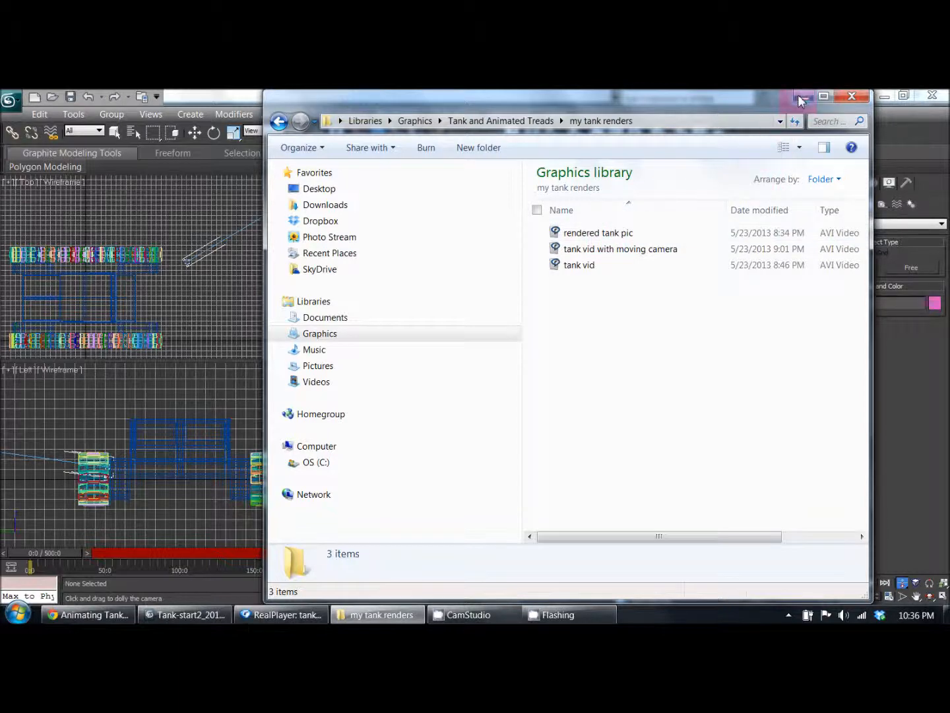
{"action": "mouse_move", "coordinate": [803, 97]}
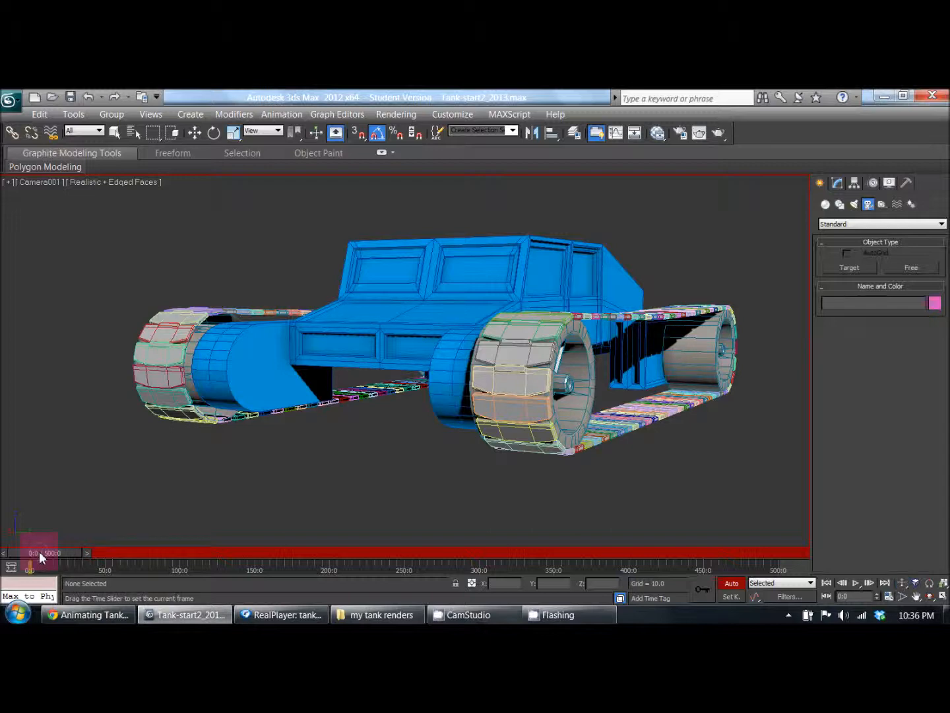
Scrub the time slider forward past the treads and wheels to the final frames.
{"action": "left_click_drag", "start_coordinate": [33, 553], "coordinate": [73, 552]}
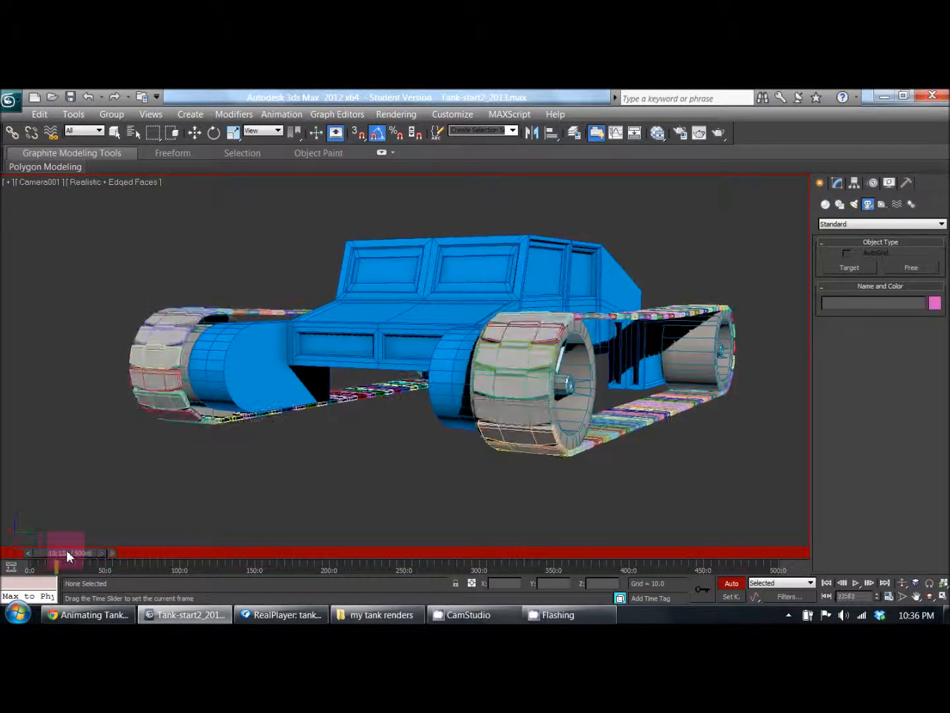
{"action": "left_click_drag", "start_coordinate": [69, 552], "coordinate": [162, 552]}
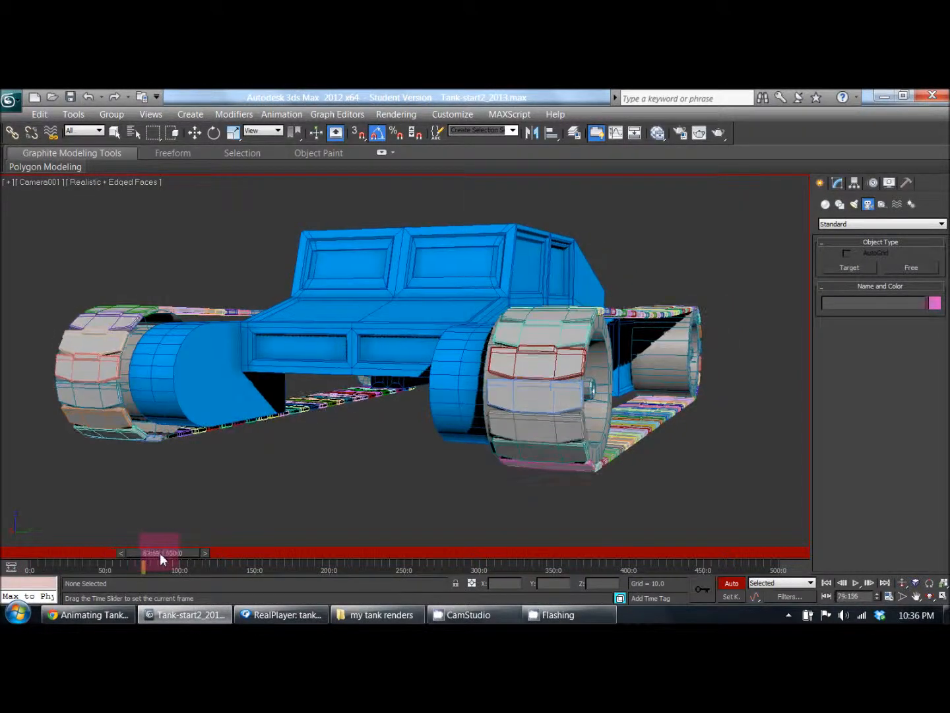
{"action": "left_click_drag", "start_coordinate": [158, 552], "coordinate": [287, 553]}
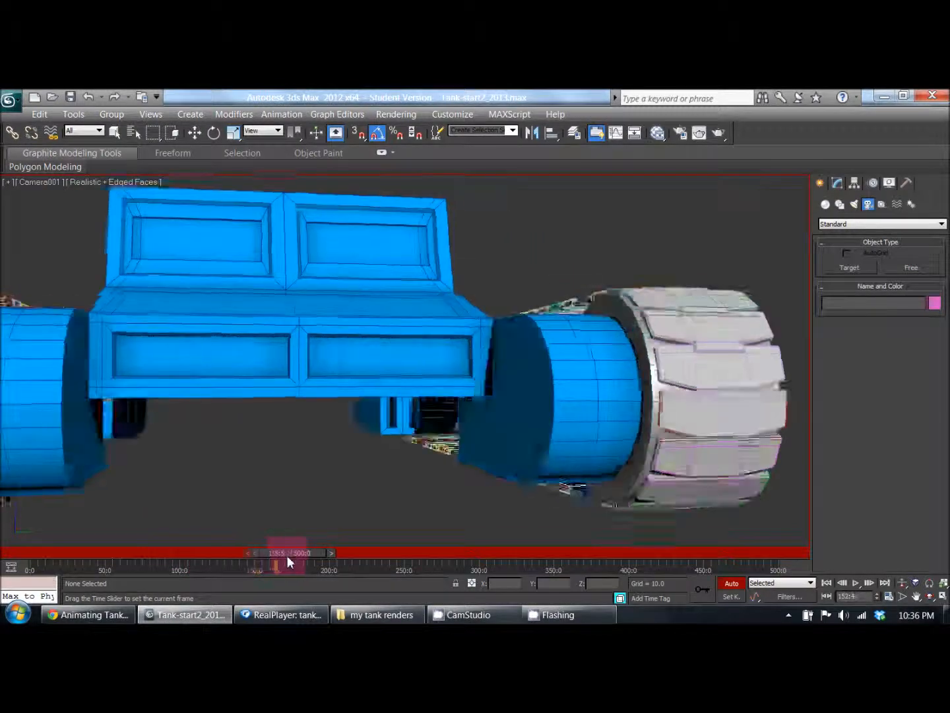
{"action": "left_click_drag", "start_coordinate": [287, 552], "coordinate": [380, 553]}
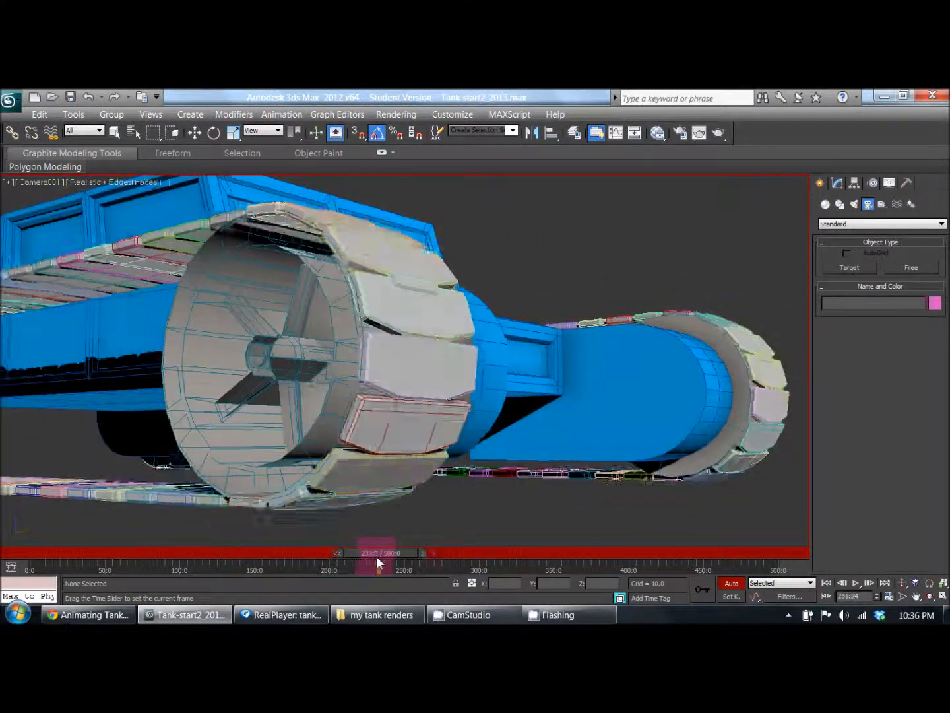
{"action": "left_click_drag", "start_coordinate": [379, 552], "coordinate": [428, 552]}
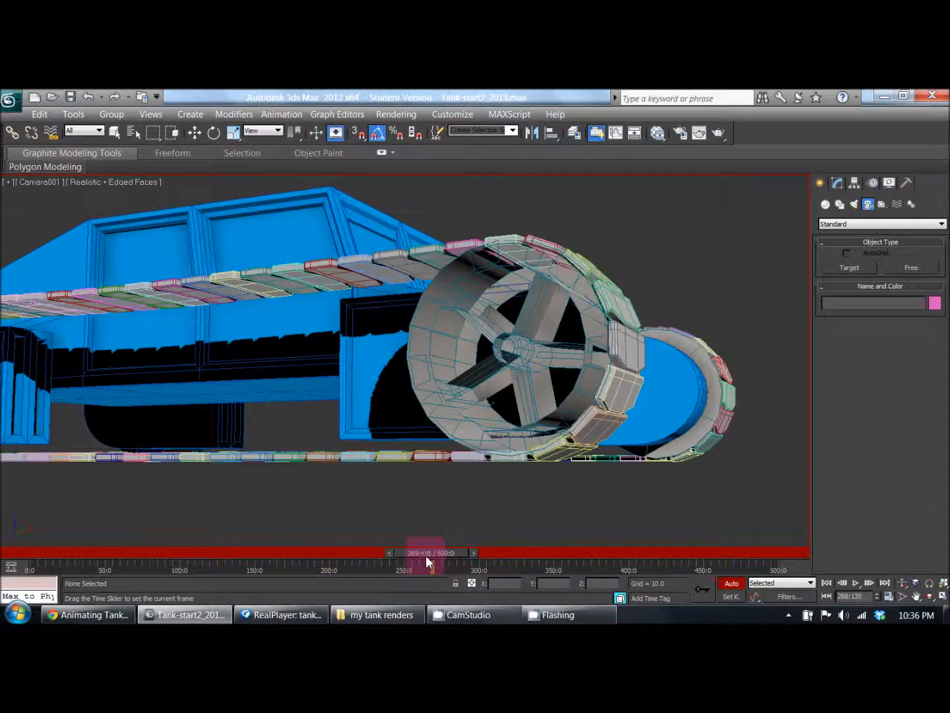
{"action": "left_click_drag", "start_coordinate": [426, 552], "coordinate": [528, 552]}
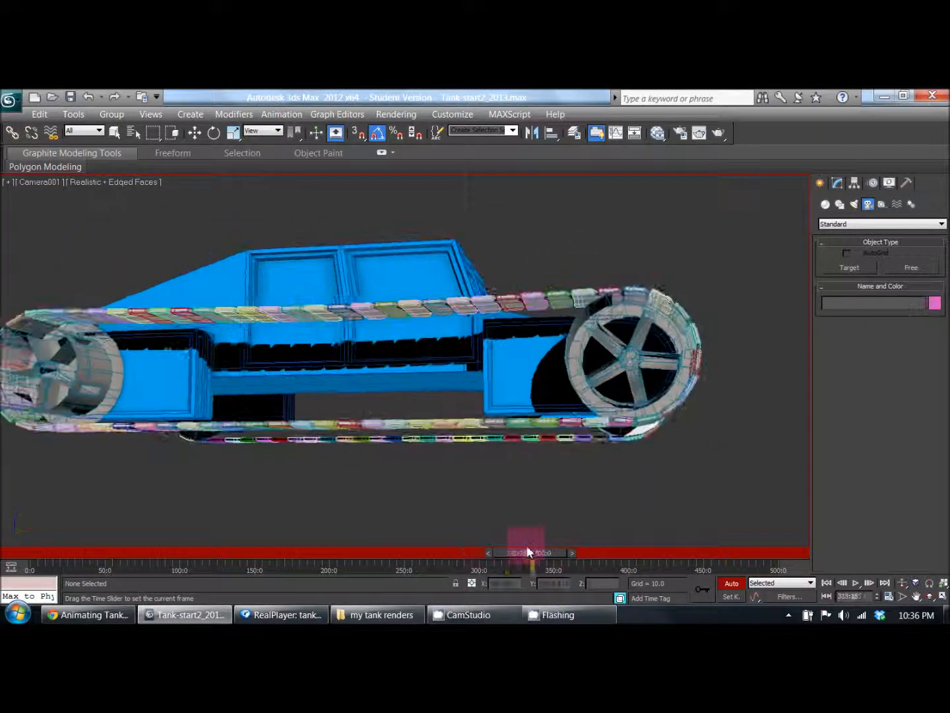
{"action": "left_click_drag", "start_coordinate": [528, 552], "coordinate": [749, 552]}
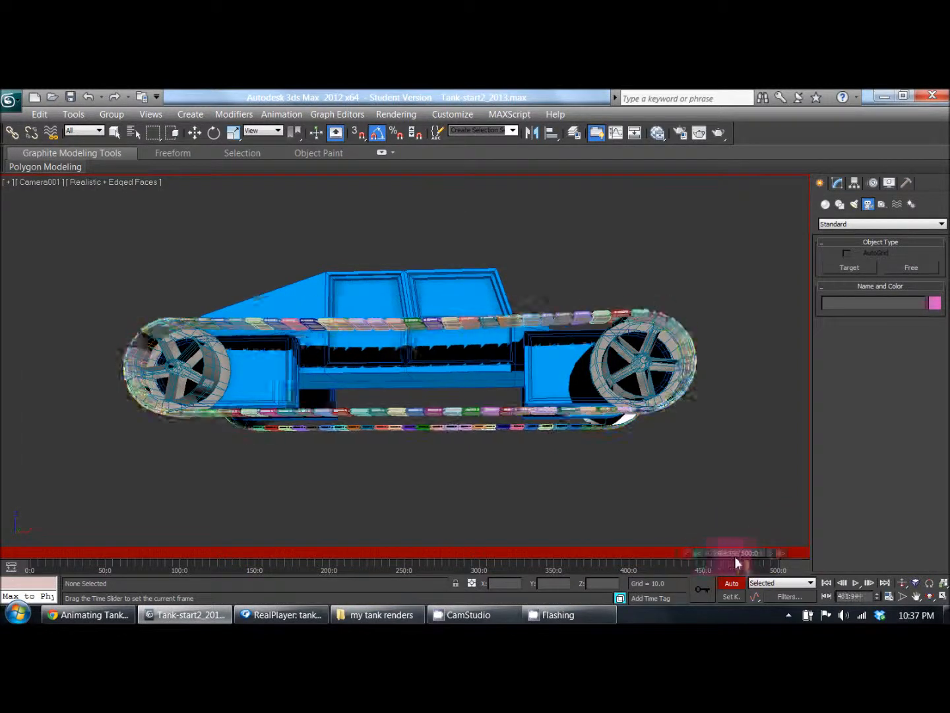
Scrub back along the tank's side and front to the first frame.
{"action": "left_click_drag", "start_coordinate": [736, 563], "coordinate": [581, 571]}
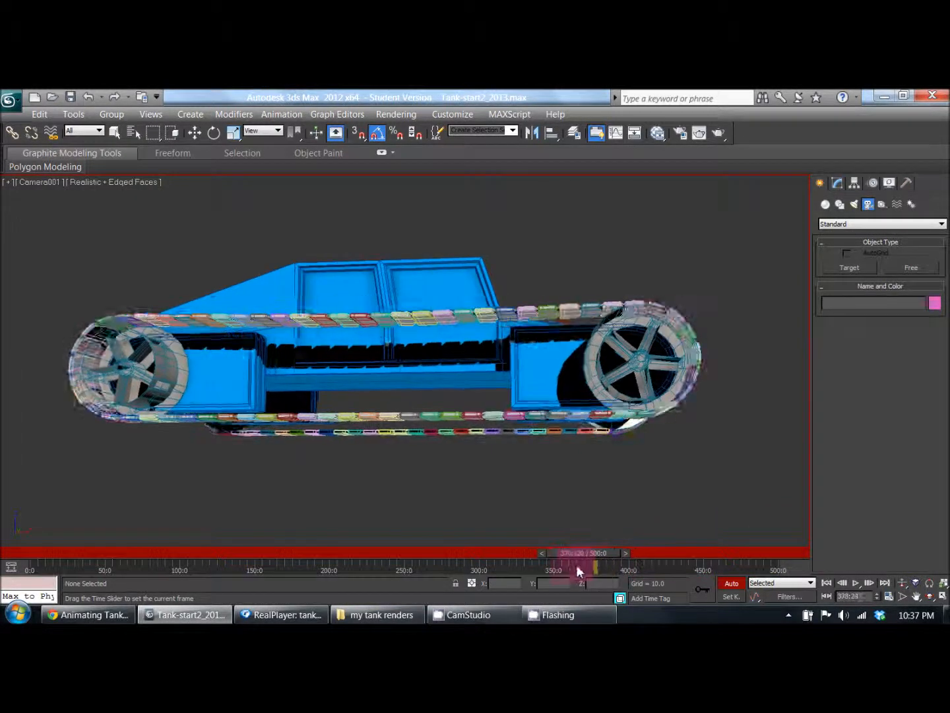
{"action": "left_click_drag", "start_coordinate": [579, 570], "coordinate": [414, 570]}
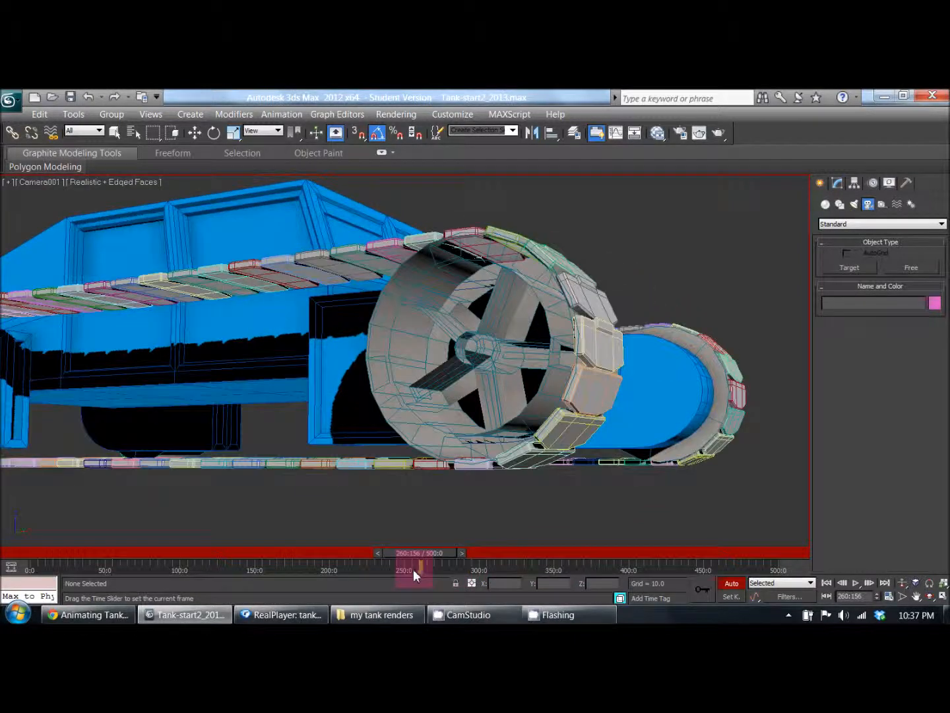
{"action": "left_click_drag", "start_coordinate": [415, 570], "coordinate": [248, 570]}
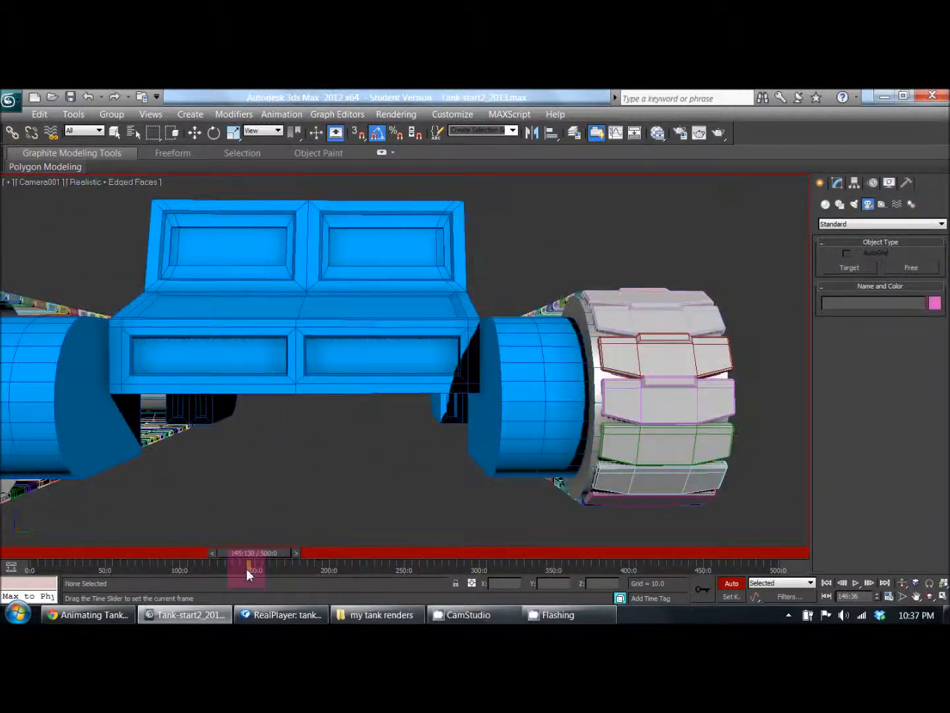
{"action": "left_click_drag", "start_coordinate": [245, 570], "coordinate": [141, 569]}
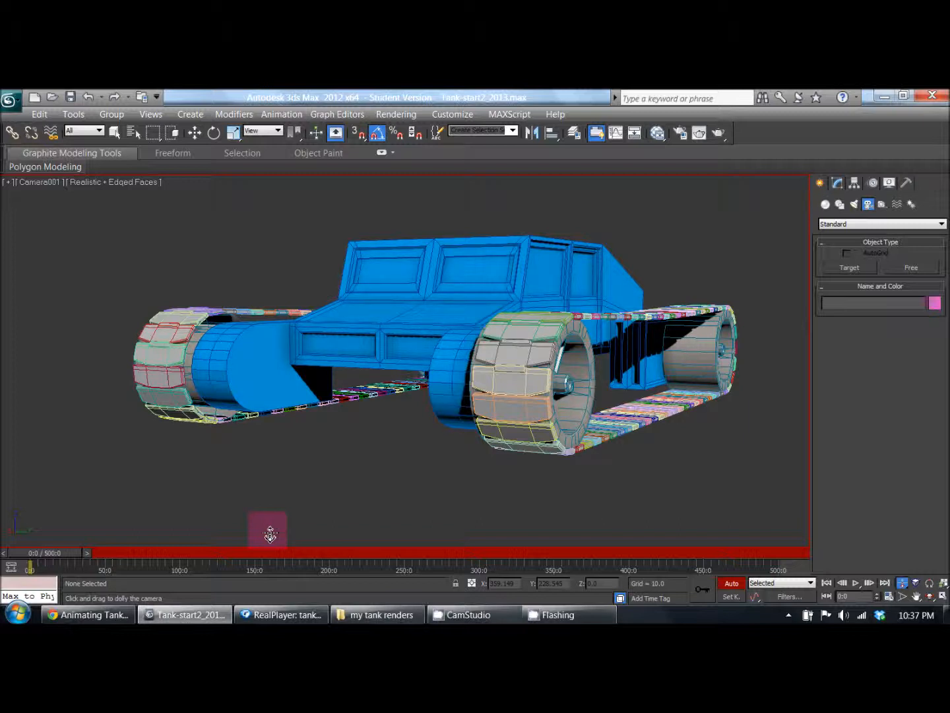
{"action": "left_click", "coordinate": [281, 614]}
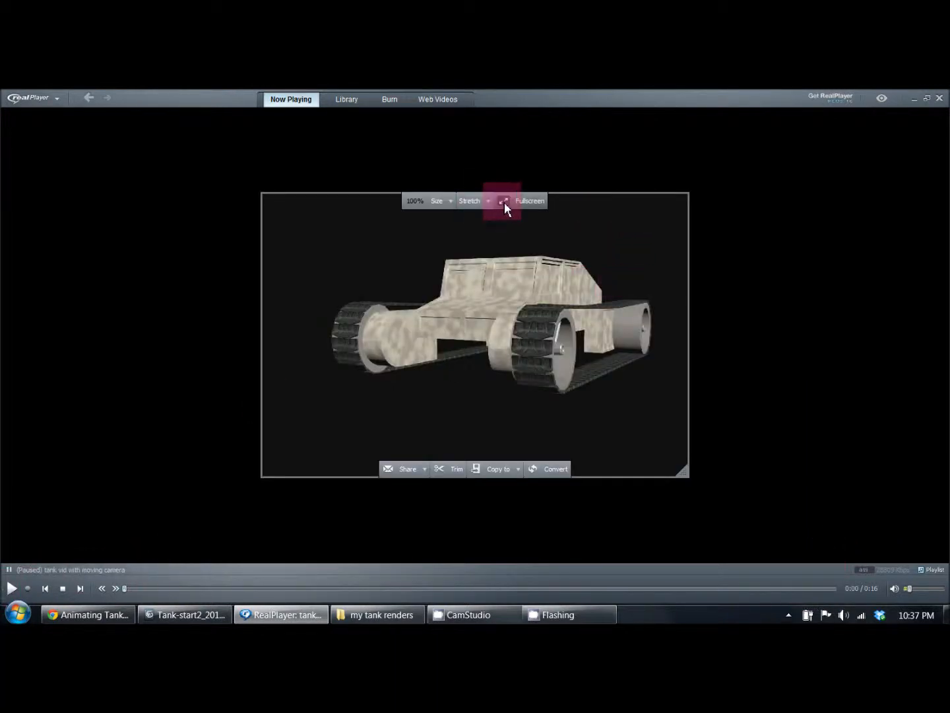
Play the moving-camera tank render full screen in RealPlayer.
{"action": "left_click", "coordinate": [505, 201]}
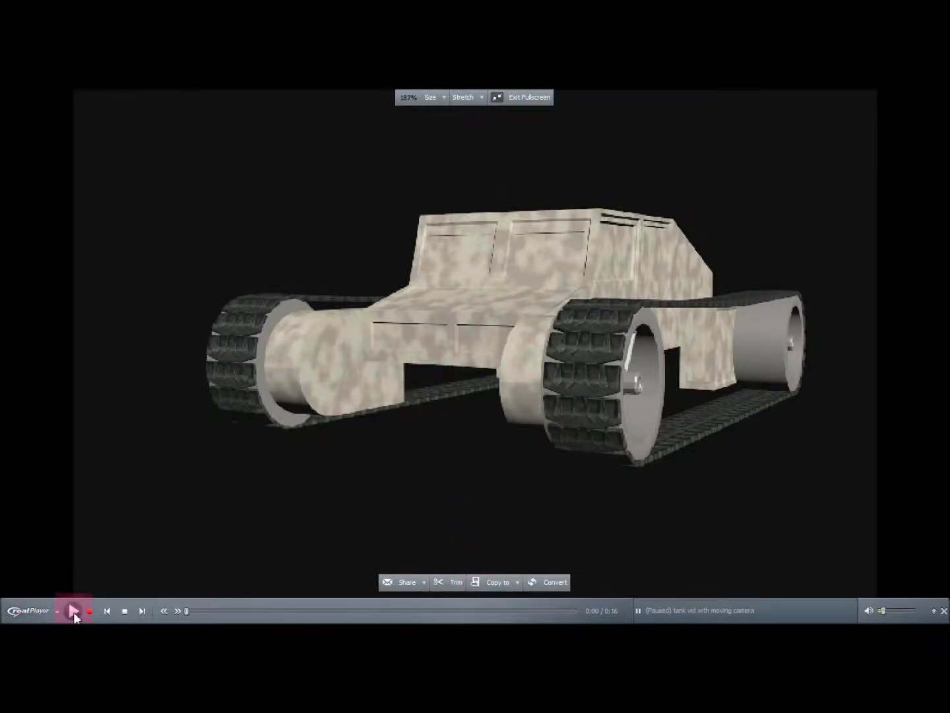
{"action": "left_click", "coordinate": [75, 611]}
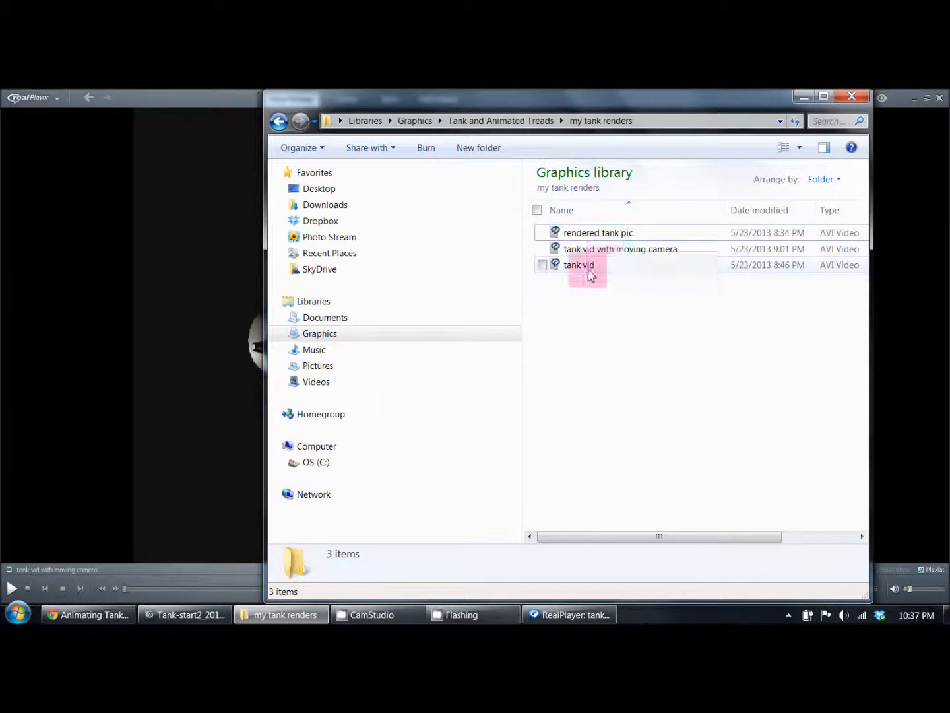
Open the 'tank vid' render in RealPlayer to view the camouflaged tank.
{"action": "double_click", "coordinate": [579, 264]}
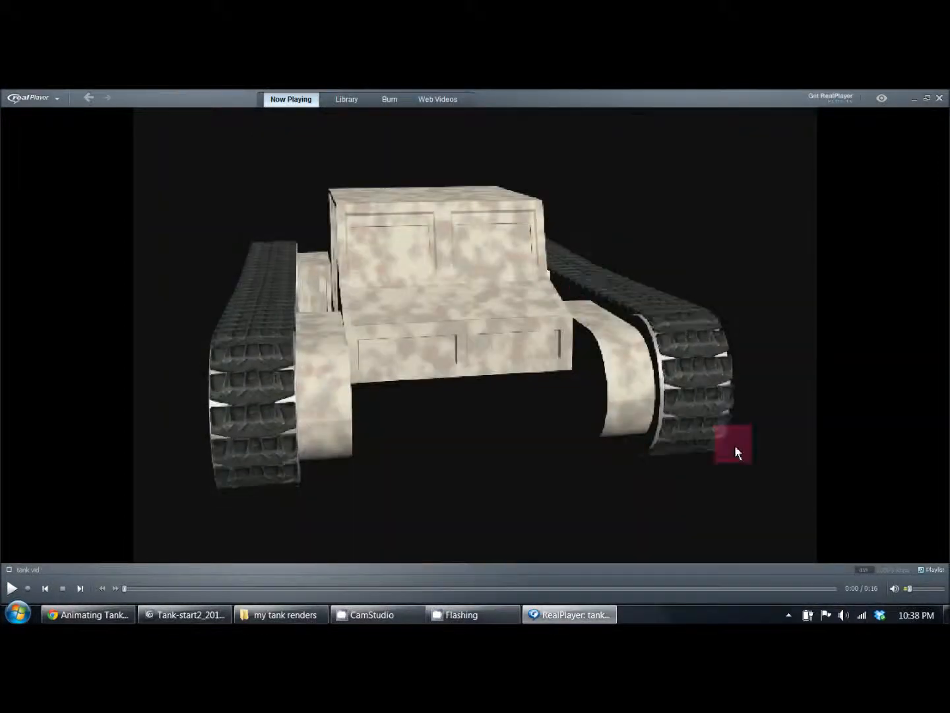
{"action": "left_click", "coordinate": [11, 588]}
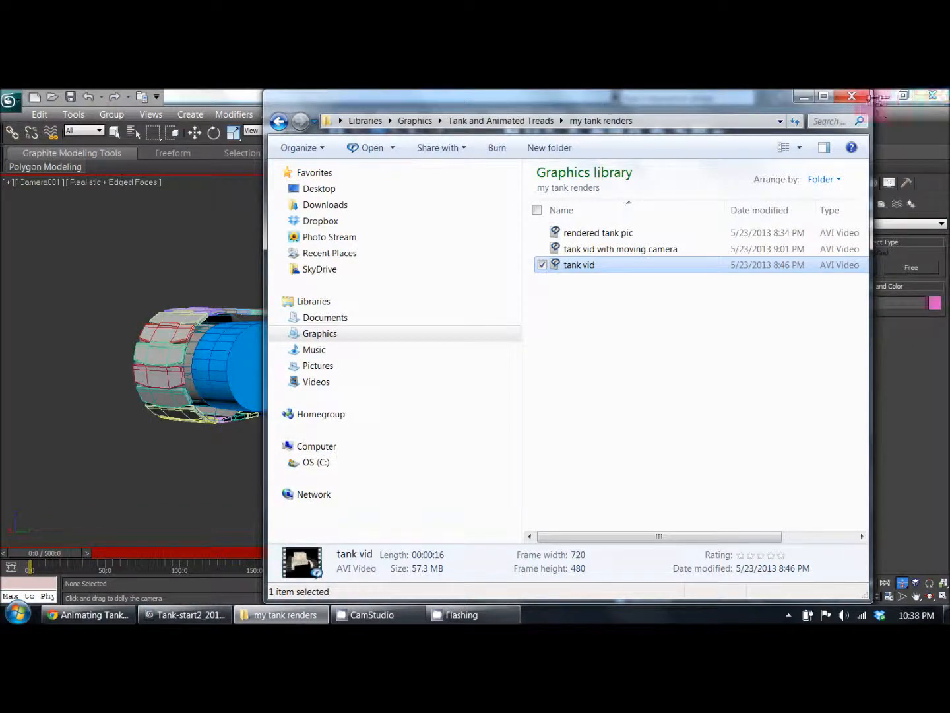
Close the renders folder window and restore down the 3ds Max window.
{"action": "left_click", "coordinate": [184, 614]}
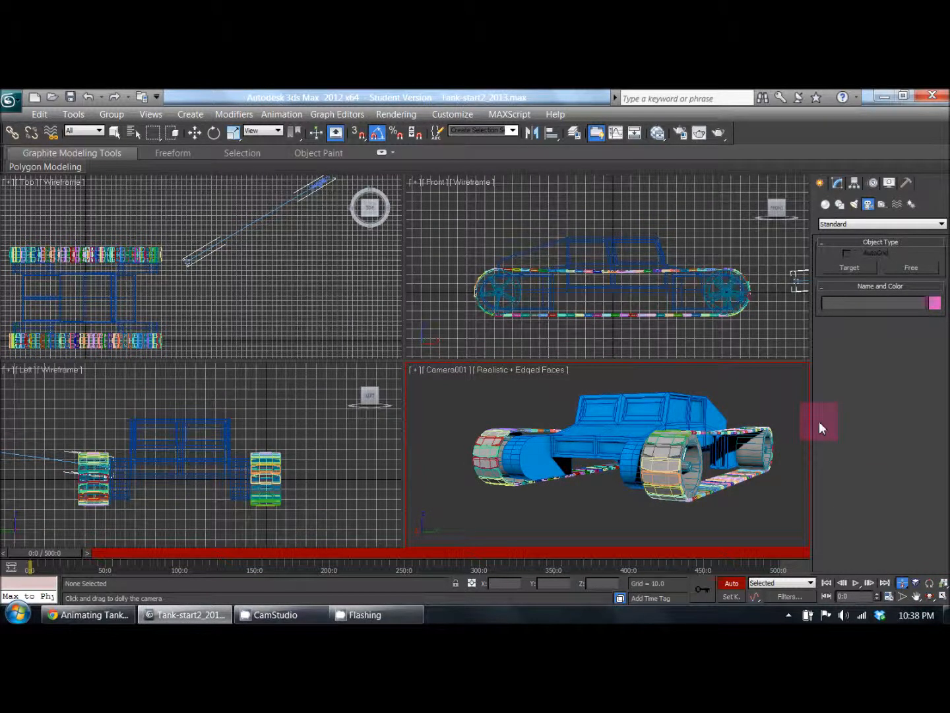
{"action": "mouse_move", "coordinate": [621, 416]}
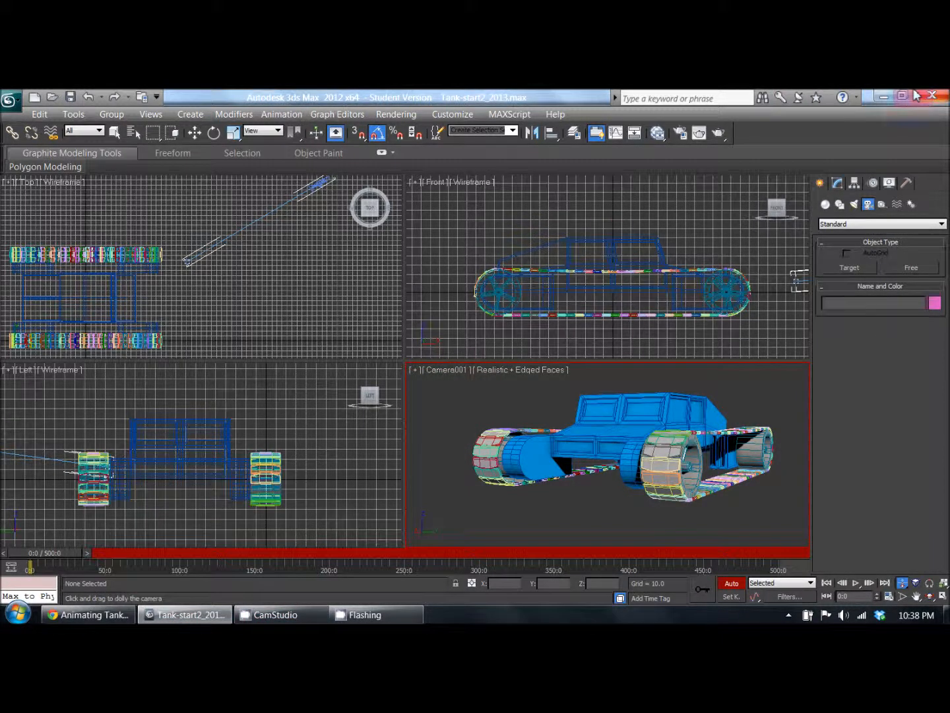
{"action": "left_click", "coordinate": [902, 97]}
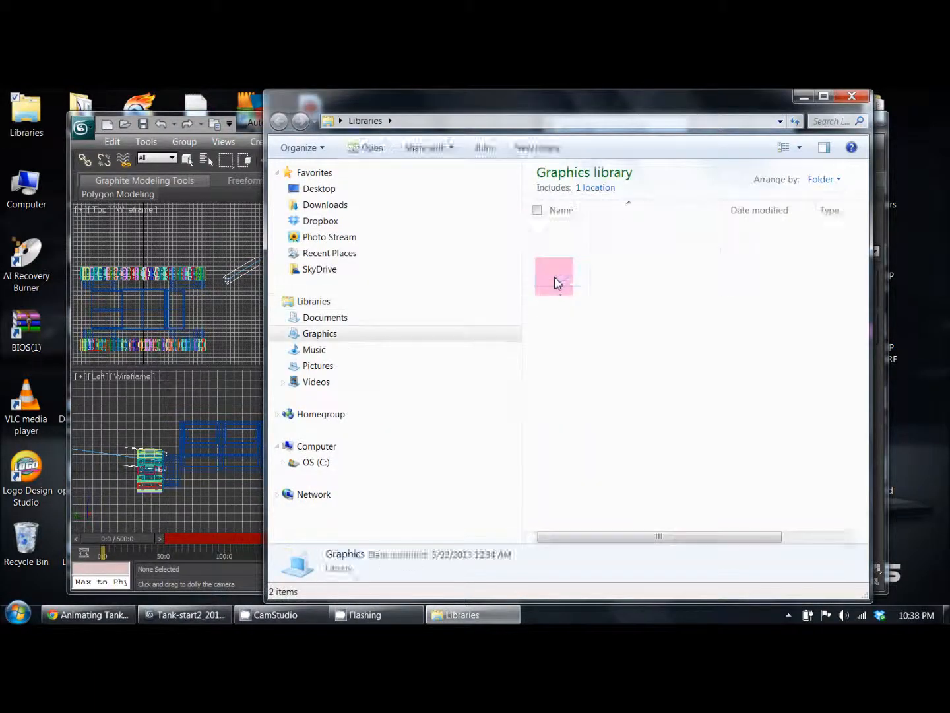
Open the Tank and Animated Treads folder in the Graphics library.
{"action": "double_click", "coordinate": [554, 275]}
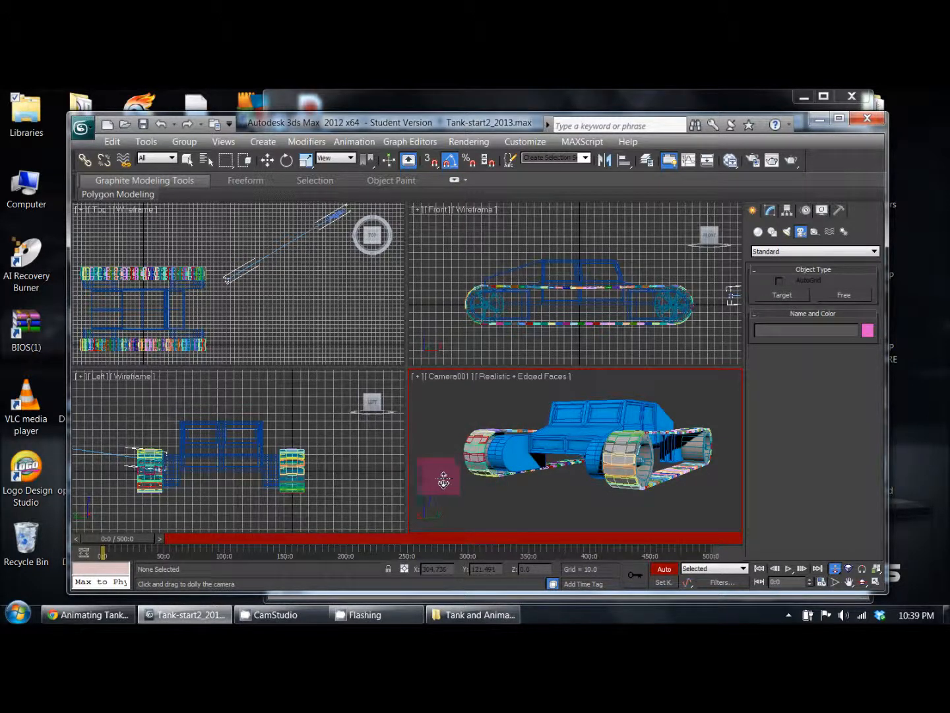
Dolly the Camera001 view and maximize 3ds Max showing four tank views.
{"action": "left_click_drag", "start_coordinate": [444, 479], "coordinate": [452, 477]}
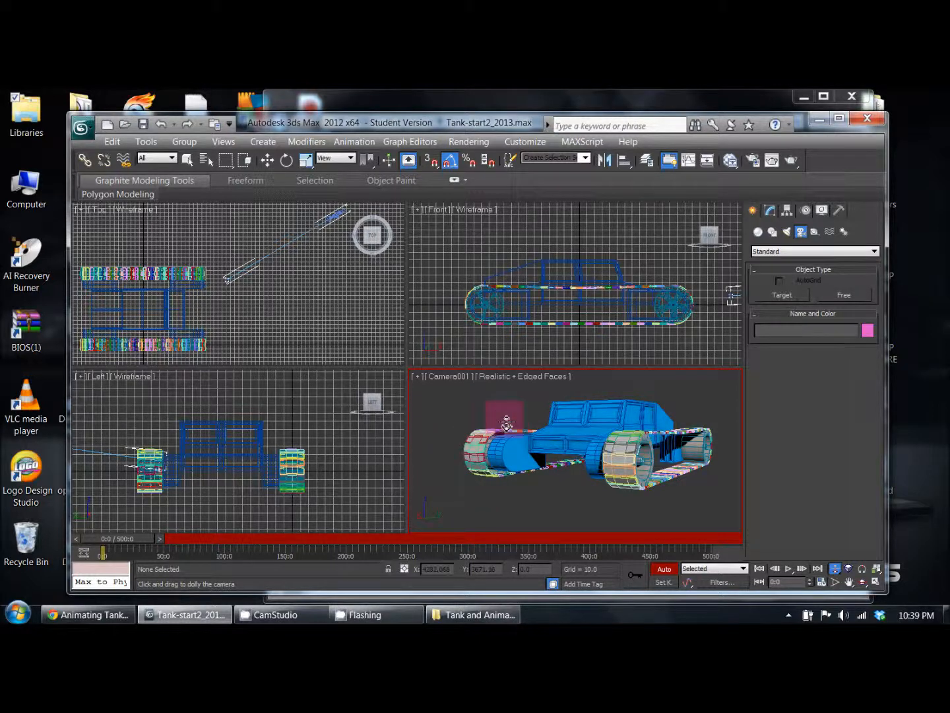
{"action": "left_click_drag", "start_coordinate": [505, 422], "coordinate": [490, 492]}
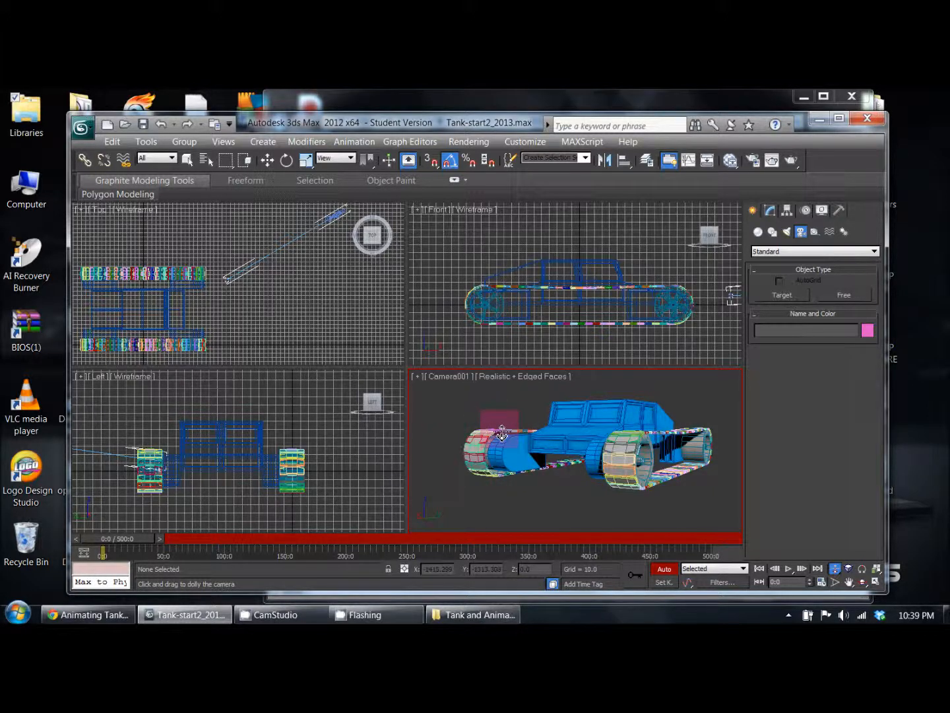
{"action": "left_click_drag", "start_coordinate": [500, 435], "coordinate": [524, 472]}
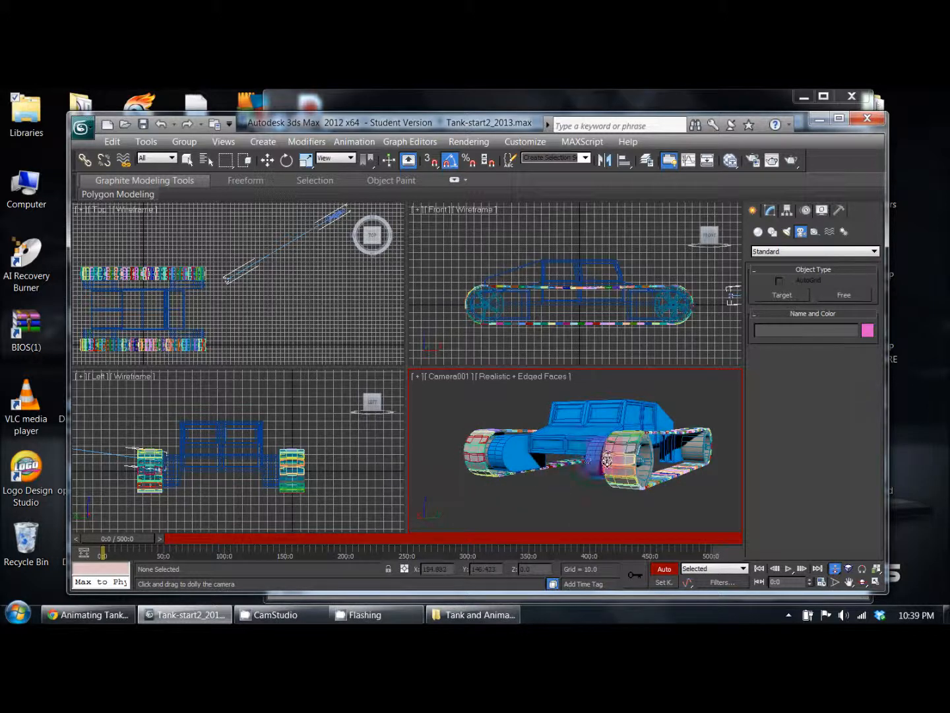
{"action": "left_click_drag", "start_coordinate": [606, 462], "coordinate": [654, 435]}
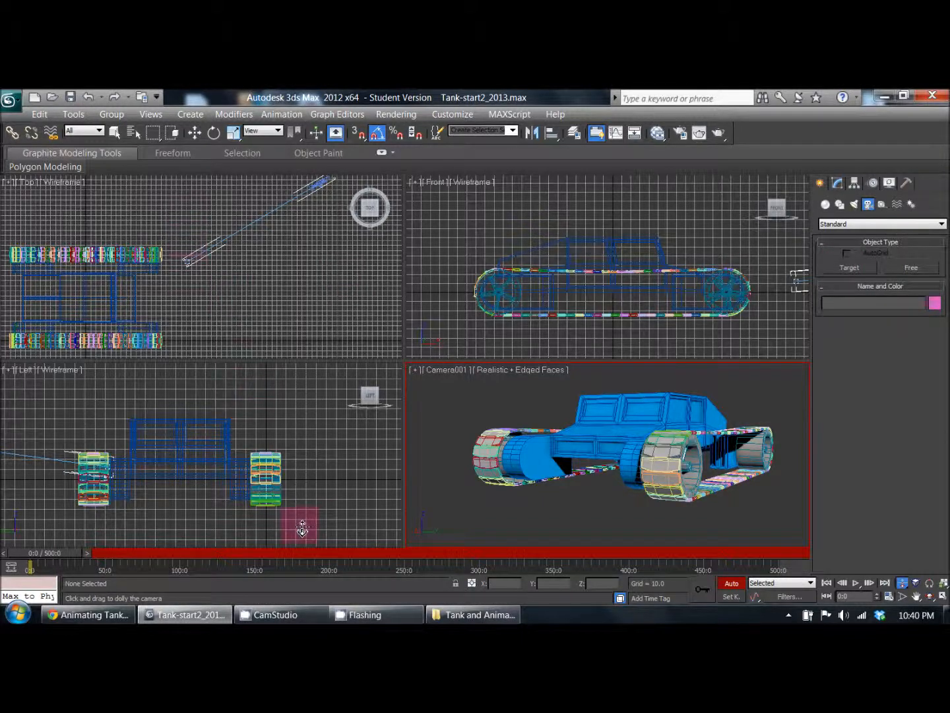
Scrub the time slider toward frame 147 so Camera001 swings to the tank's front, then back.
{"action": "left_click_drag", "start_coordinate": [29, 563], "coordinate": [146, 560]}
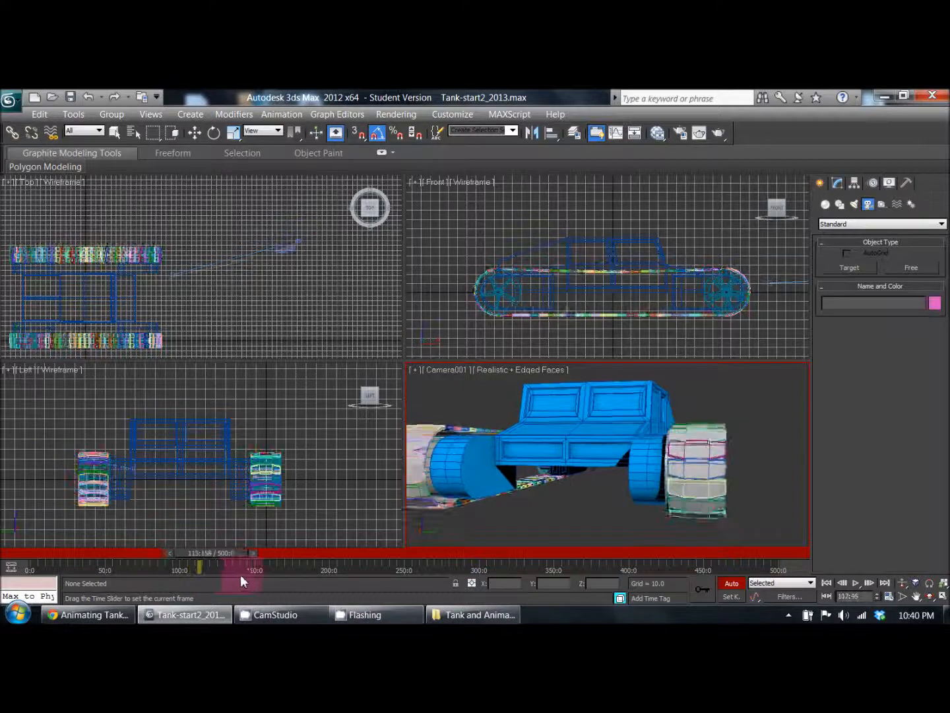
{"action": "left_click_drag", "start_coordinate": [244, 580], "coordinate": [363, 581]}
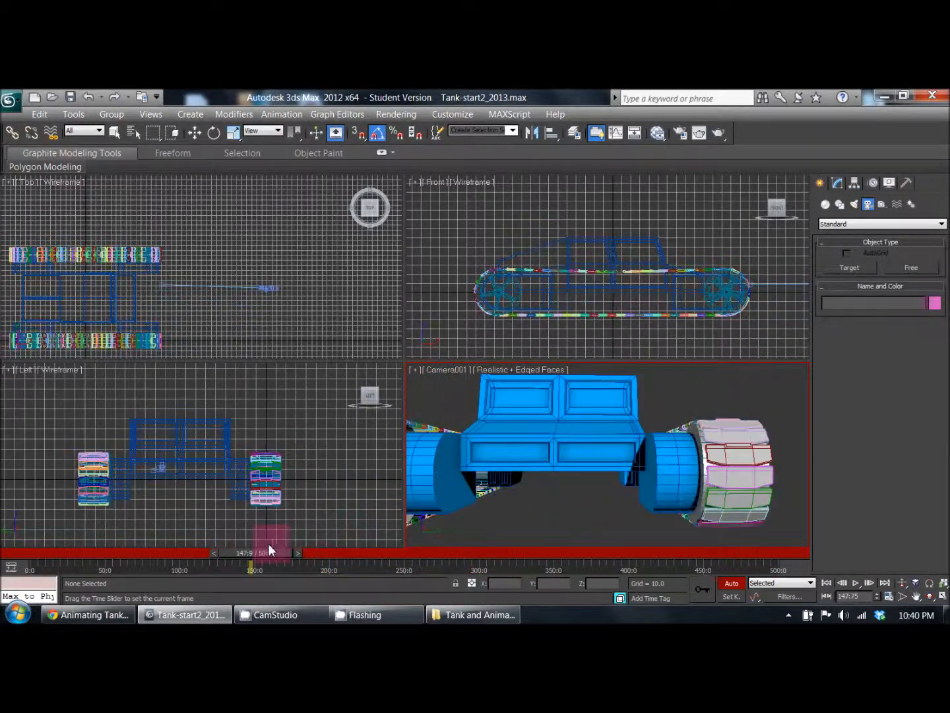
{"action": "left_click_drag", "start_coordinate": [271, 553], "coordinate": [116, 553]}
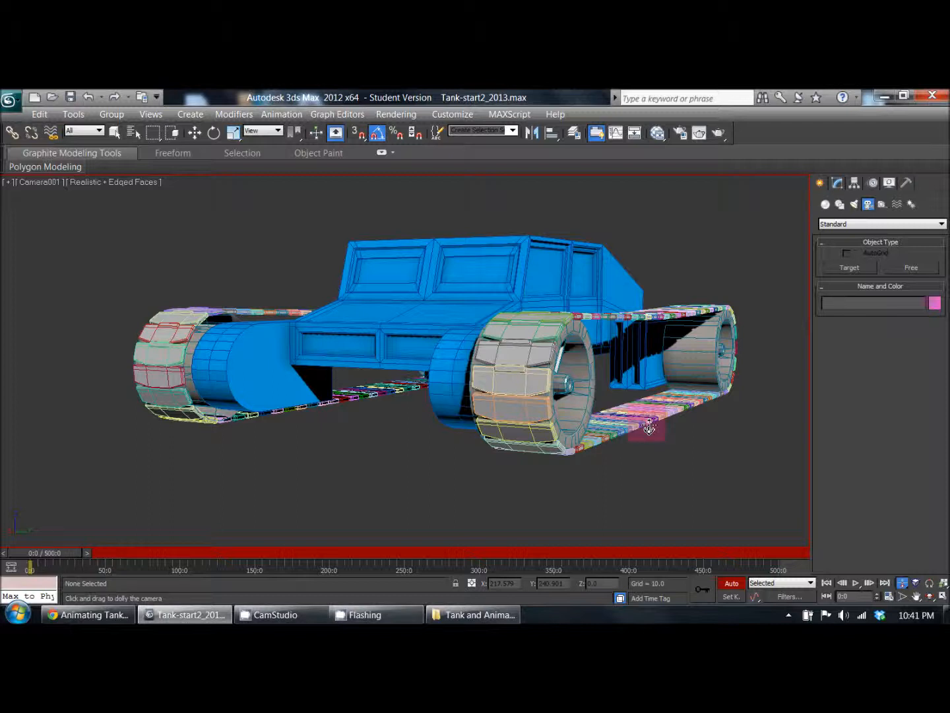
Dolly the maximized Camera001 view of the tank at the first frame.
{"action": "left_click_drag", "start_coordinate": [649, 428], "coordinate": [608, 305]}
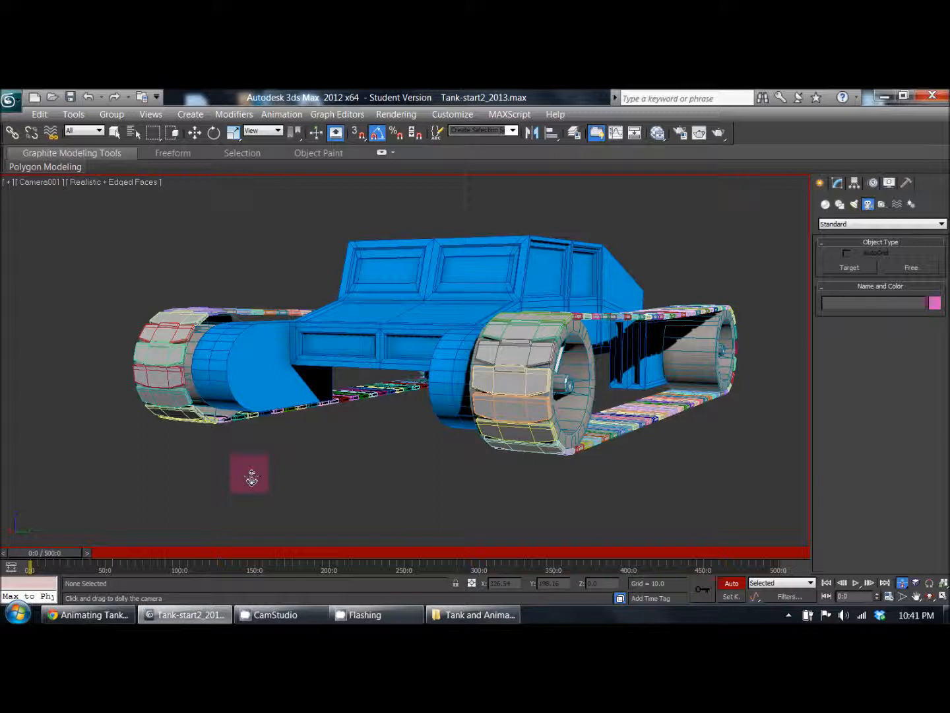
{"action": "mouse_move", "coordinate": [179, 541]}
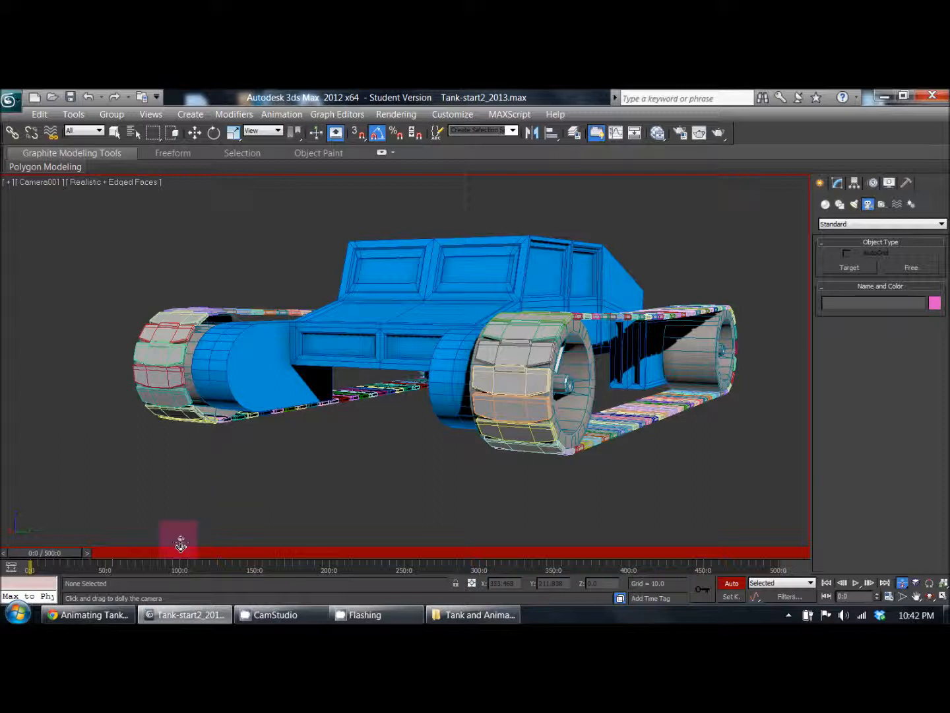